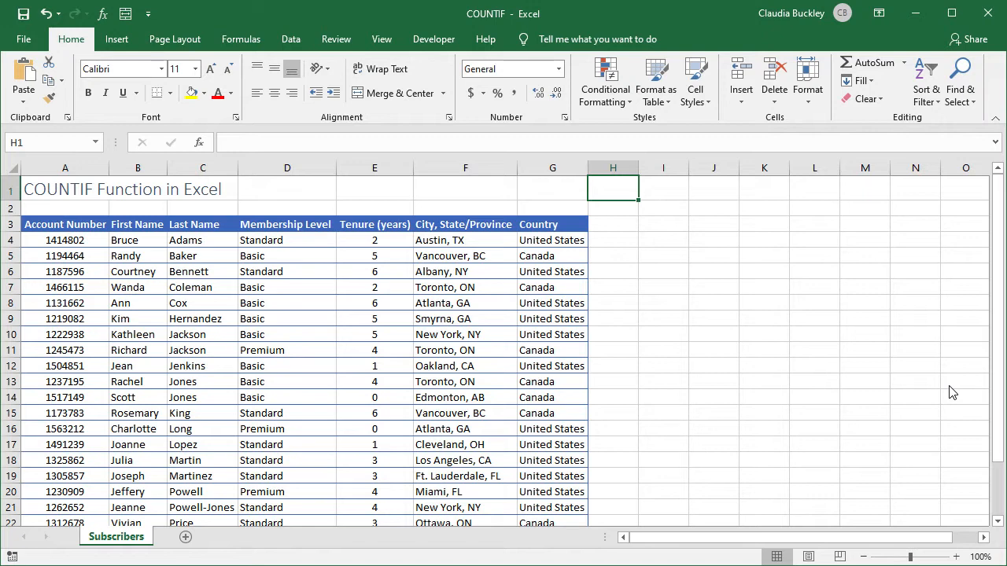
Enter =COUNTIF(G4:G25,"canada") in J4, returning 8 Canada subscribers
{"action": "type", "text": "="}
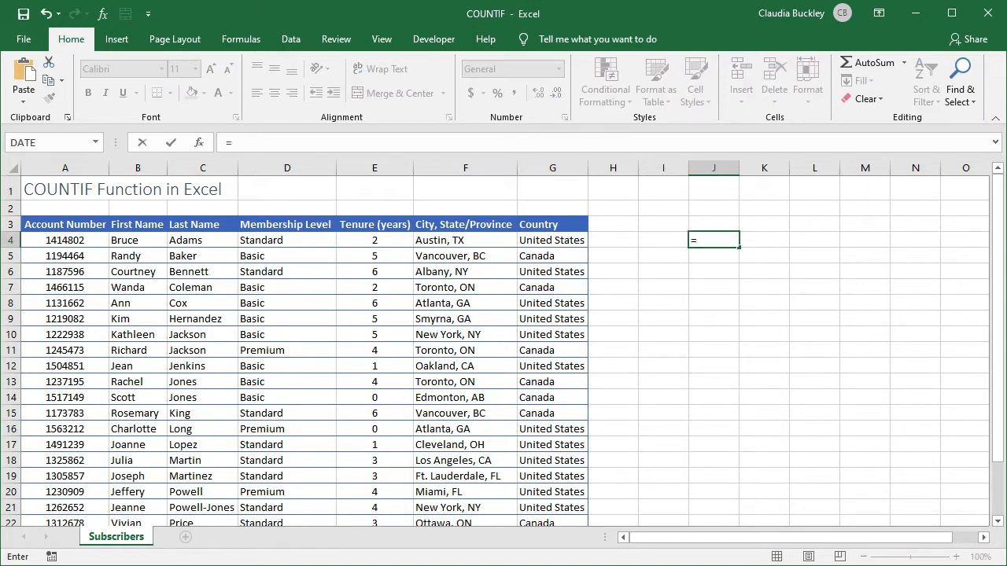
{"action": "type", "text": "counti"}
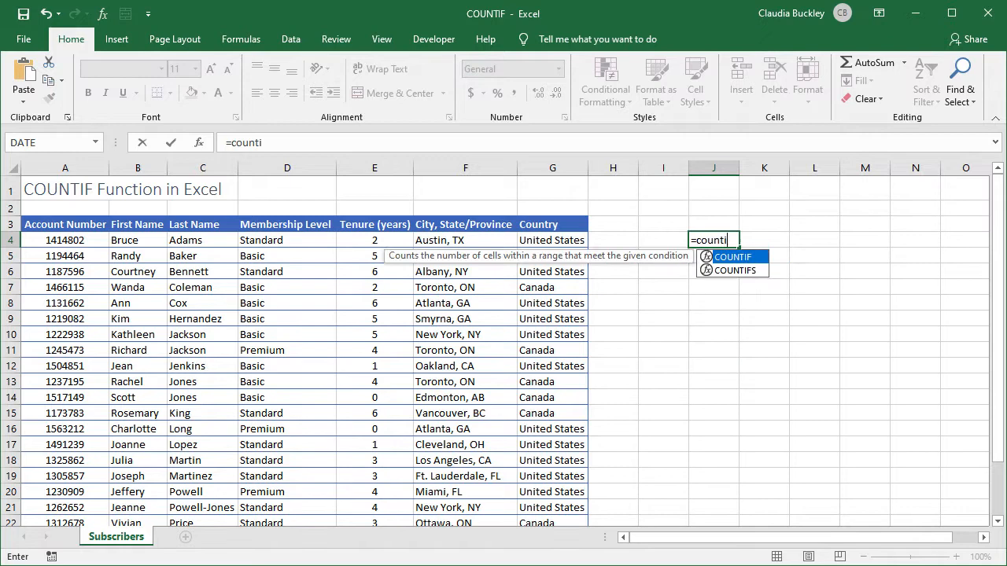
{"action": "type", "text": "f("}
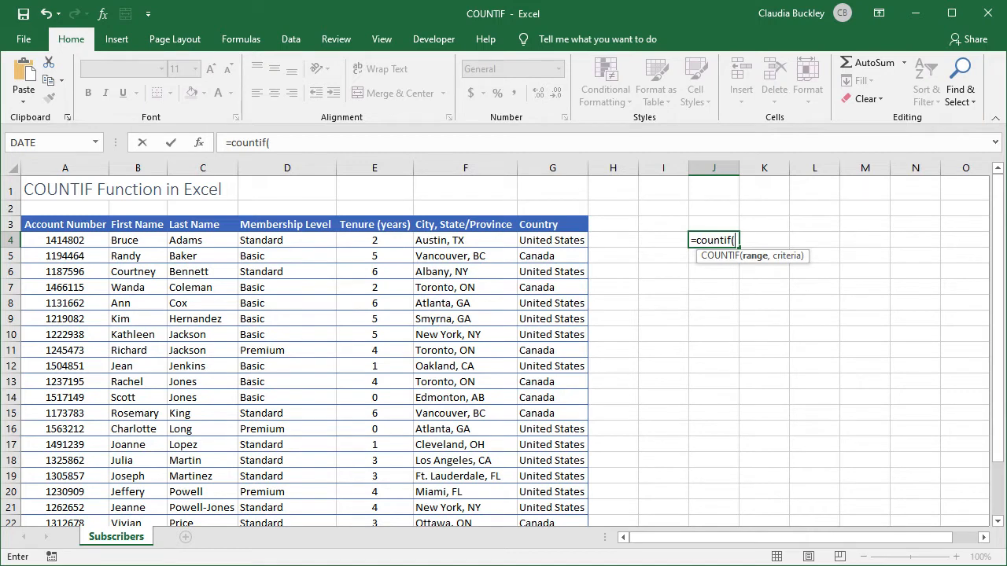
{"action": "left_click", "coordinate": [552, 240]}
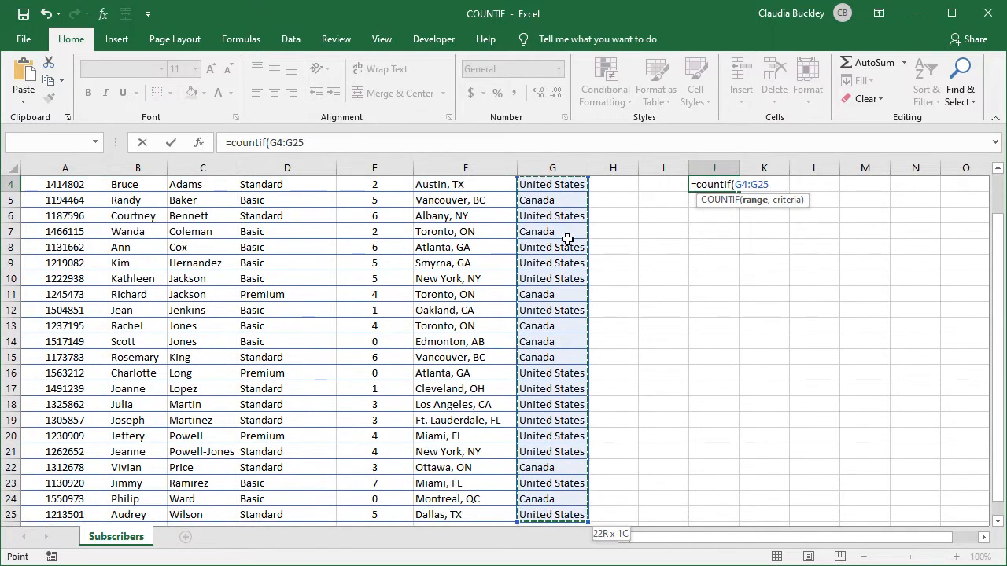
{"action": "type", "text": ","}
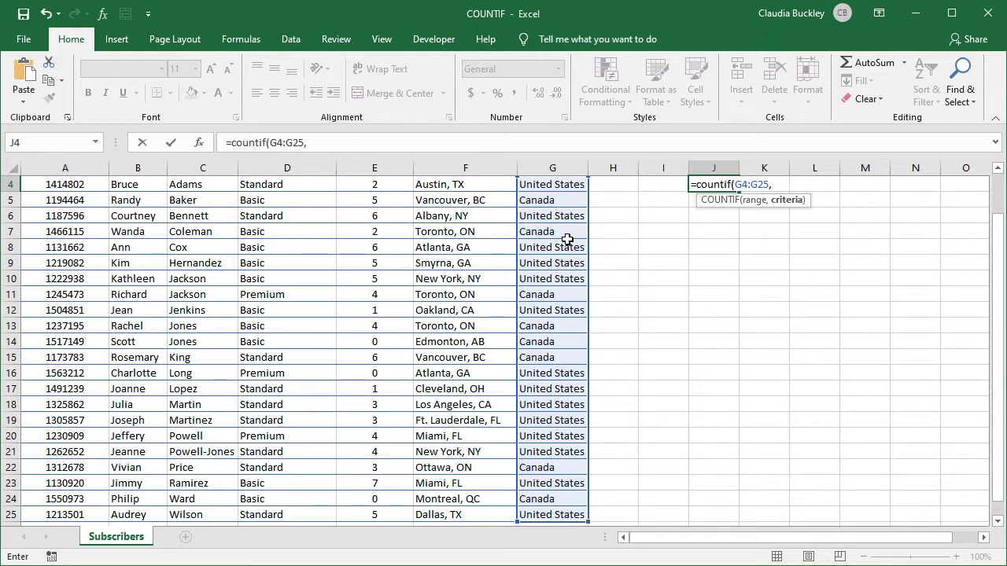
{"action": "type", "text": "\"canad"}
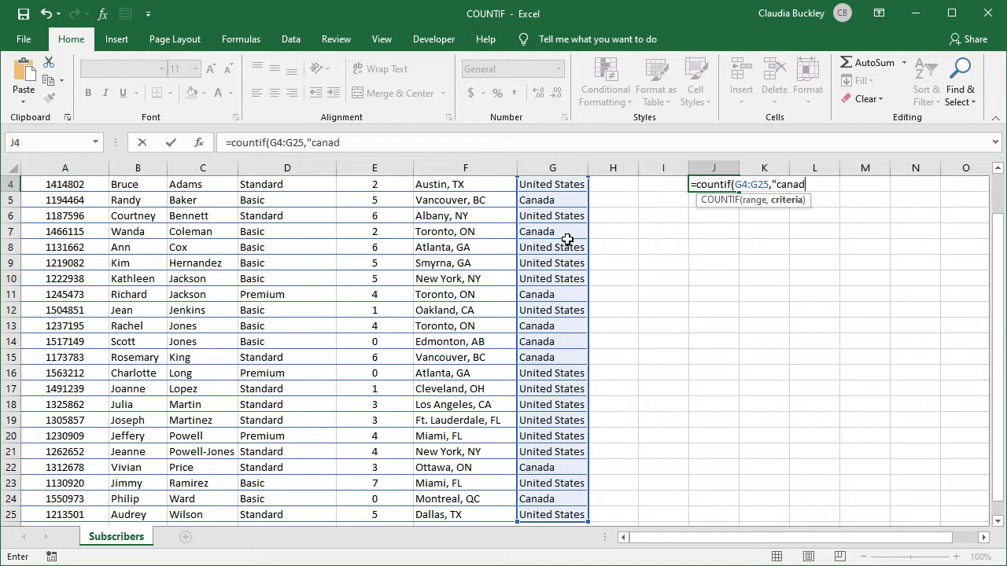
{"action": "type", "text": "a"}
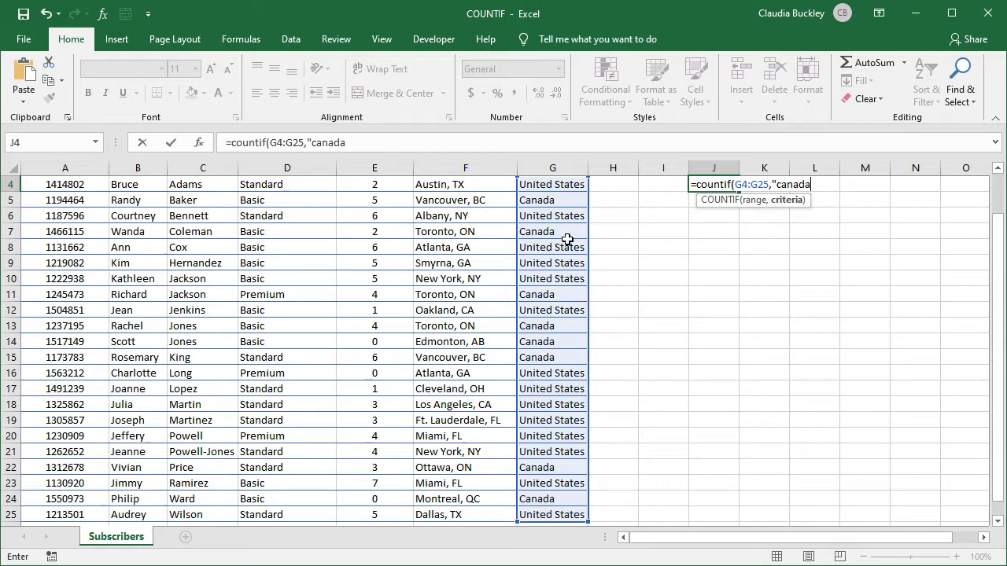
{"action": "type", "text": "\""}
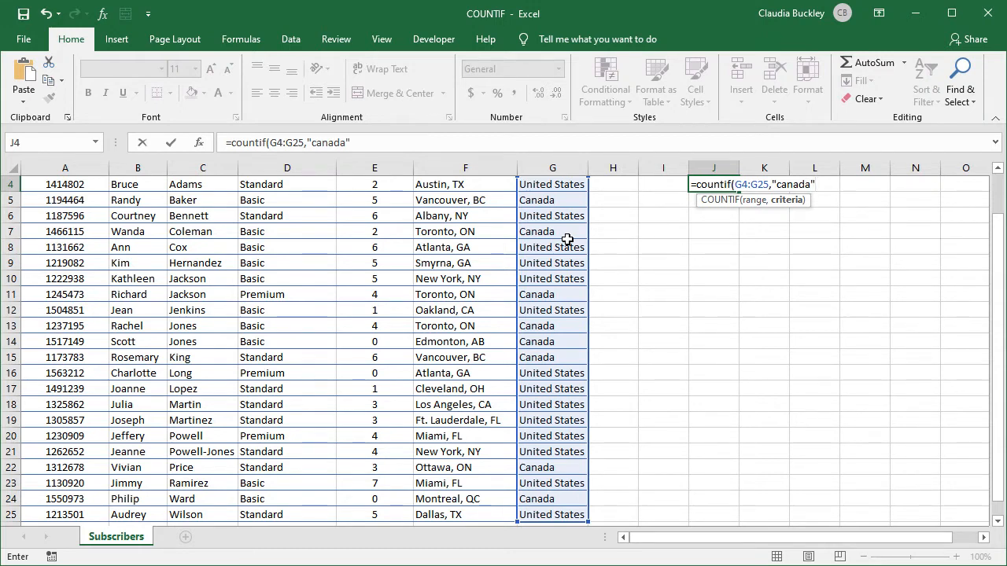
{"action": "type", "text": ")"}
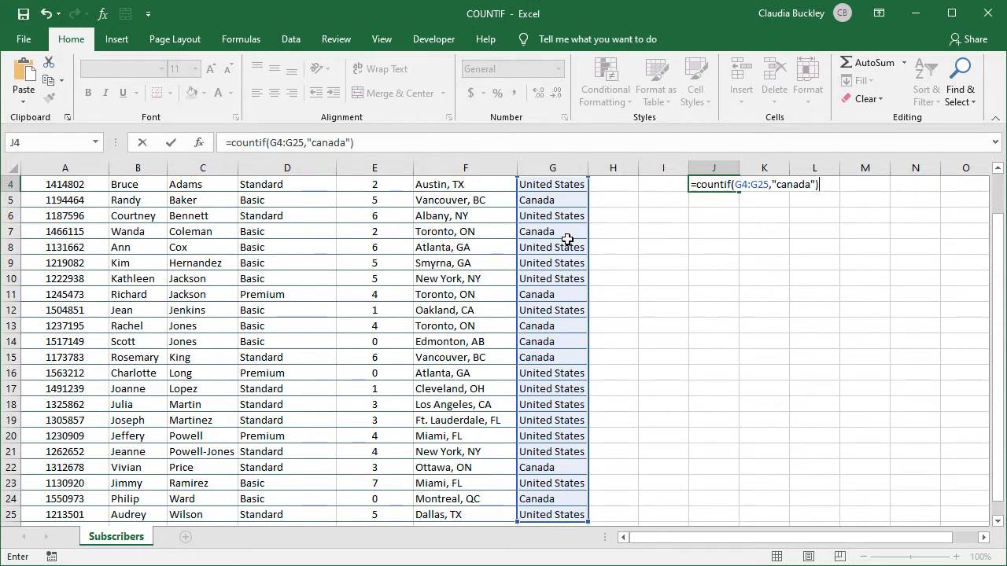
{"action": "key", "text": "Enter"}
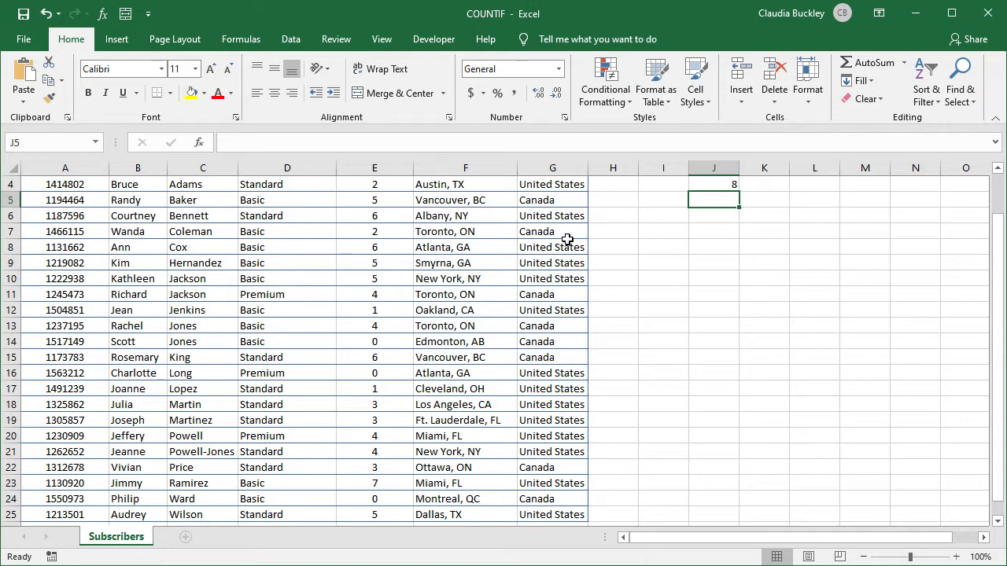
Label cell I4 as 'Canada'
{"action": "left_click", "coordinate": [664, 184]}
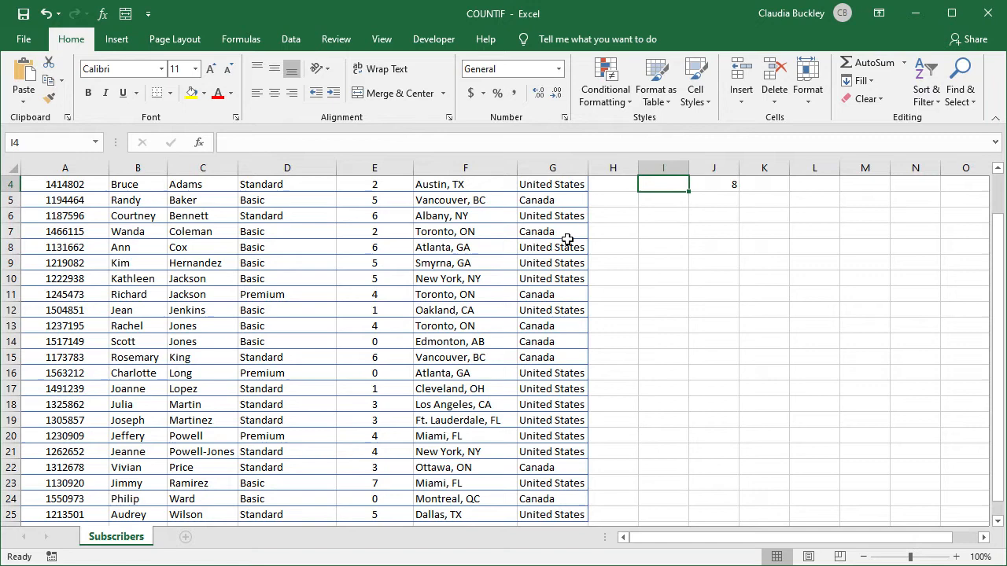
{"action": "type", "text": "Canada"}
{"action": "left_click", "coordinate": [663, 200]}
{"action": "type", "text": "United Sta"}
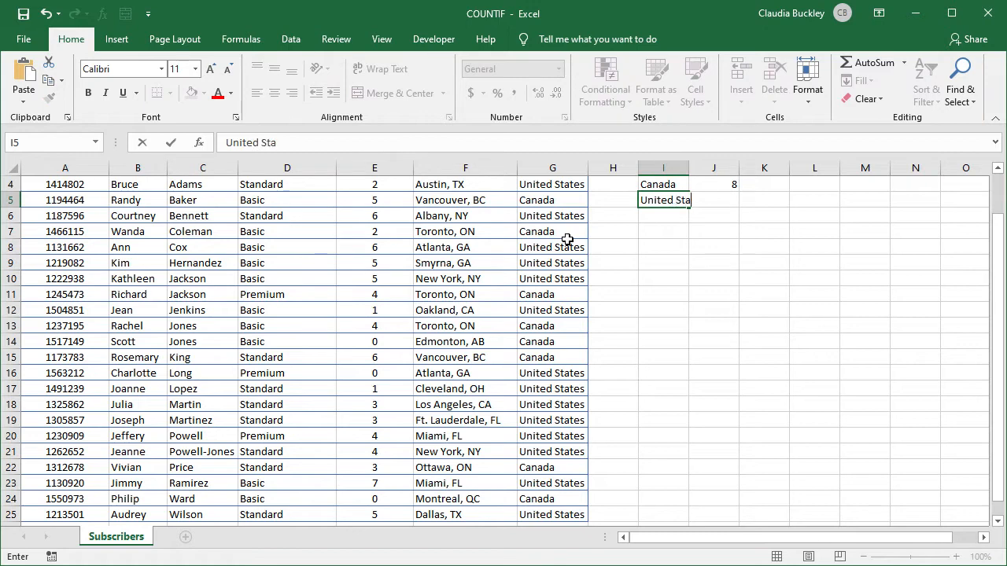
{"action": "key", "text": "Enter"}
{"action": "type", "text": "="}
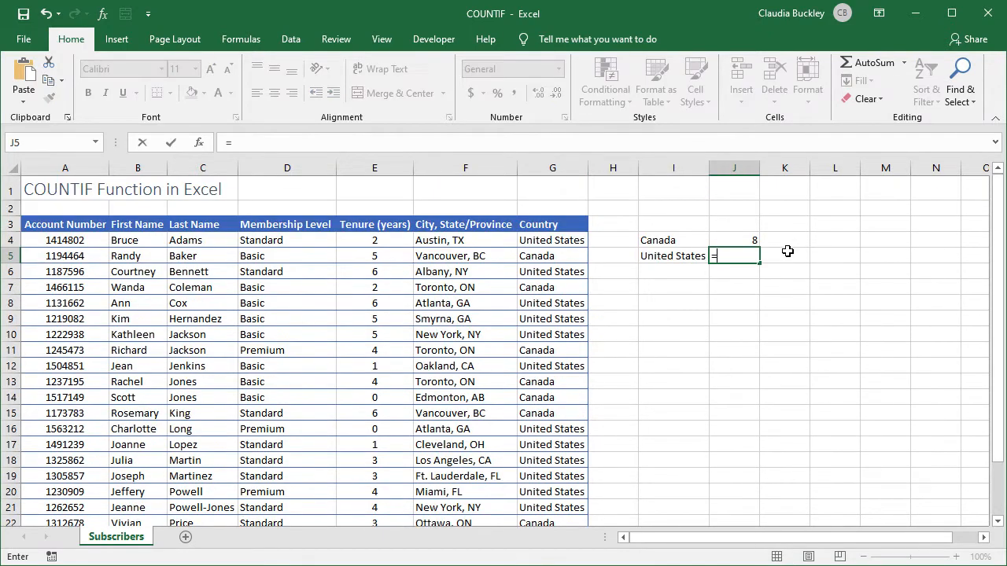
Enter =COUNTIF(G4:G25,I5) in J5, counting 14 United States subscribers
{"action": "type", "text": "counti"}
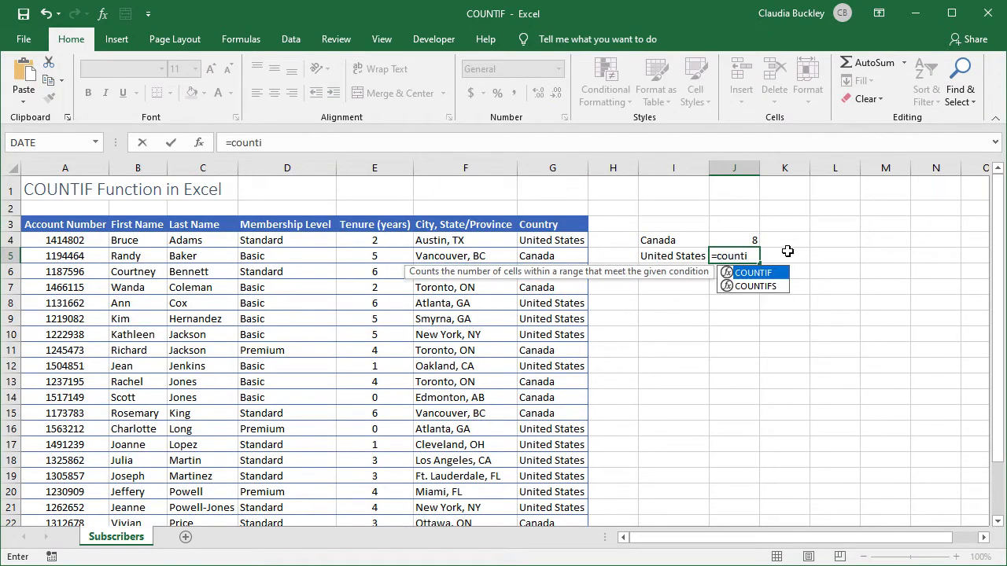
{"action": "type", "text": "f"}
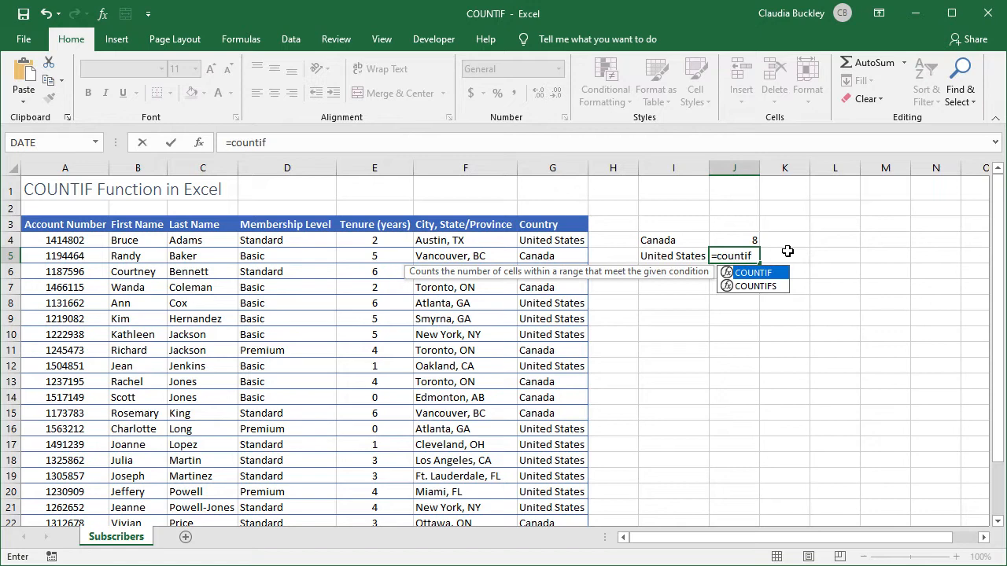
{"action": "type", "text": "(G4:G25,"}
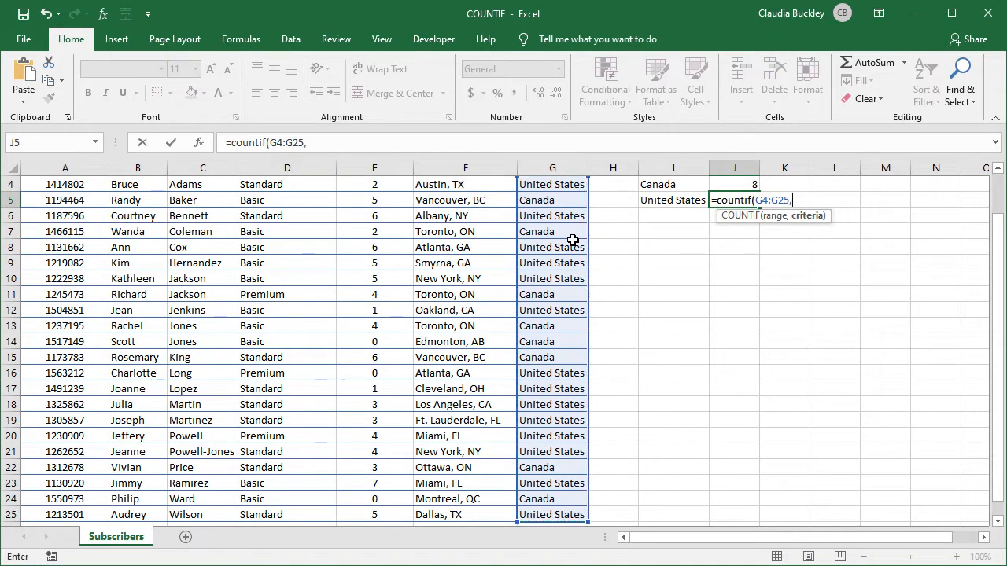
{"action": "mouse_move", "coordinate": [669, 215]}
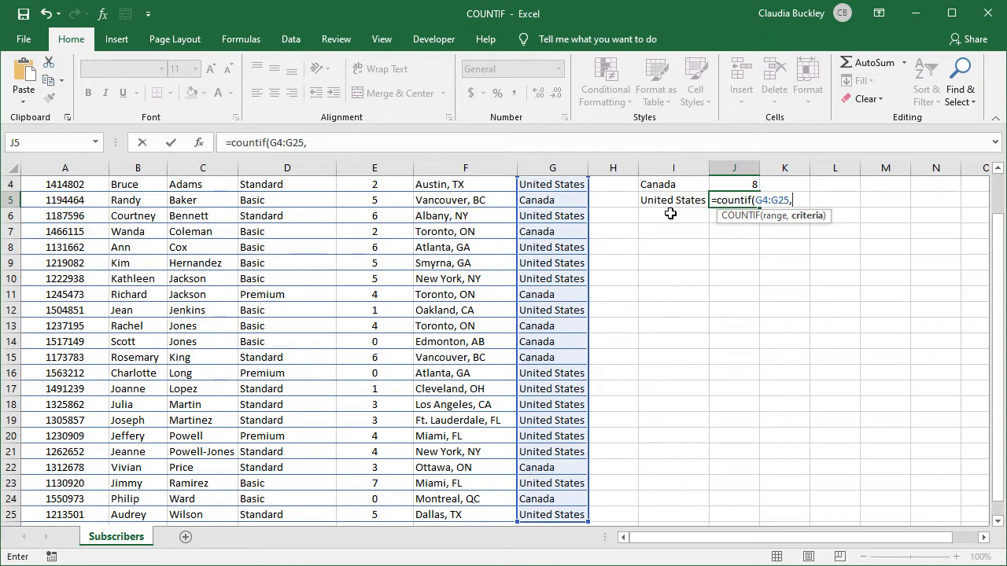
{"action": "left_click", "coordinate": [672, 200]}
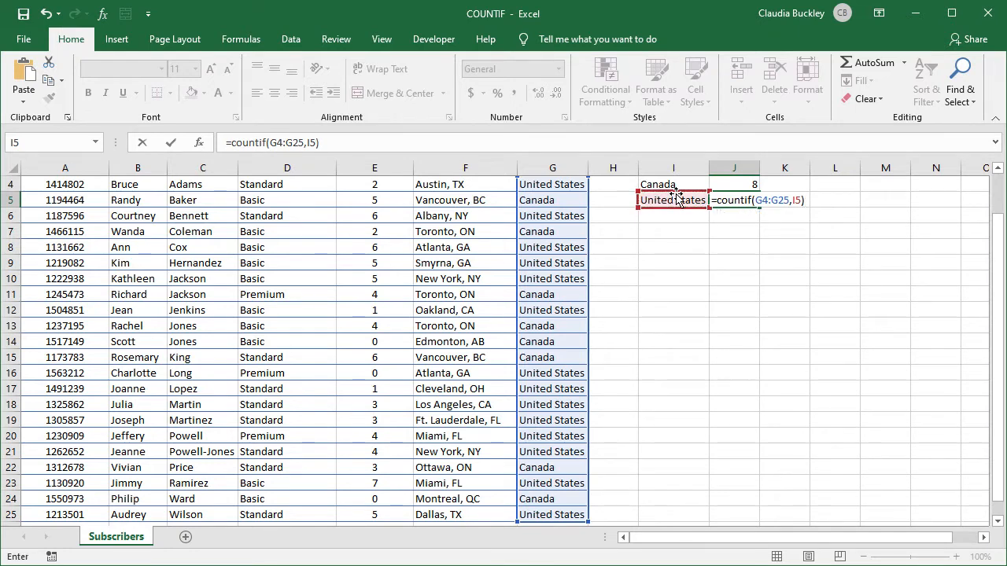
{"action": "key", "text": "Enter"}
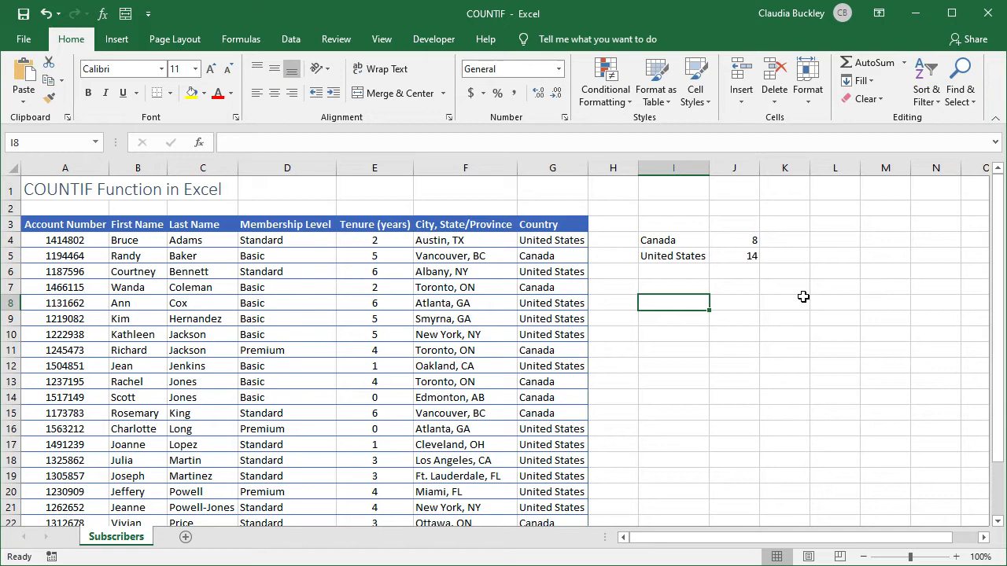
Enter =COUNTIF(E4:E25,">5") in J8 returning 4, and label it '> 5 Year Tenure'
{"action": "type", "text": "=countif("}
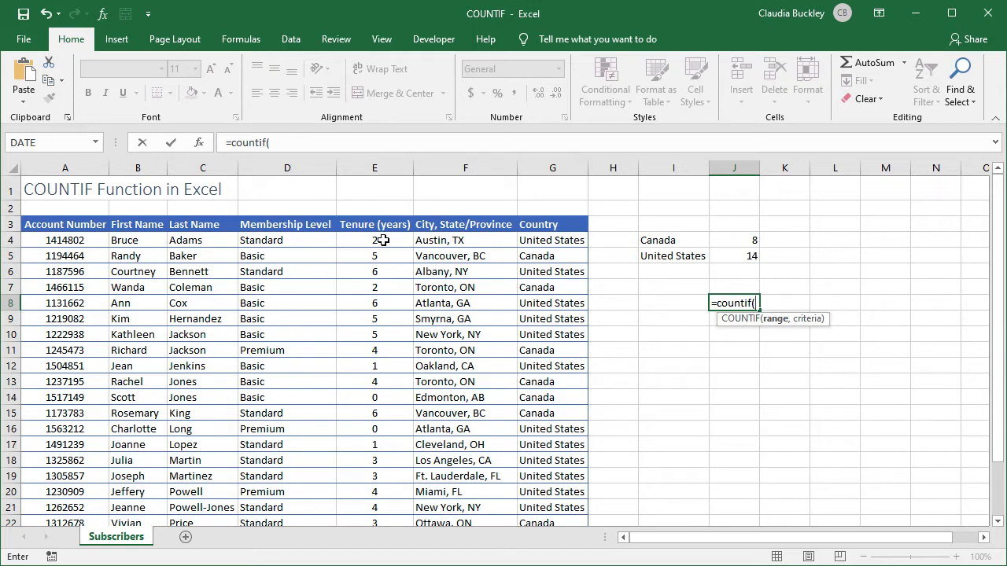
{"action": "left_click", "coordinate": [374, 240]}
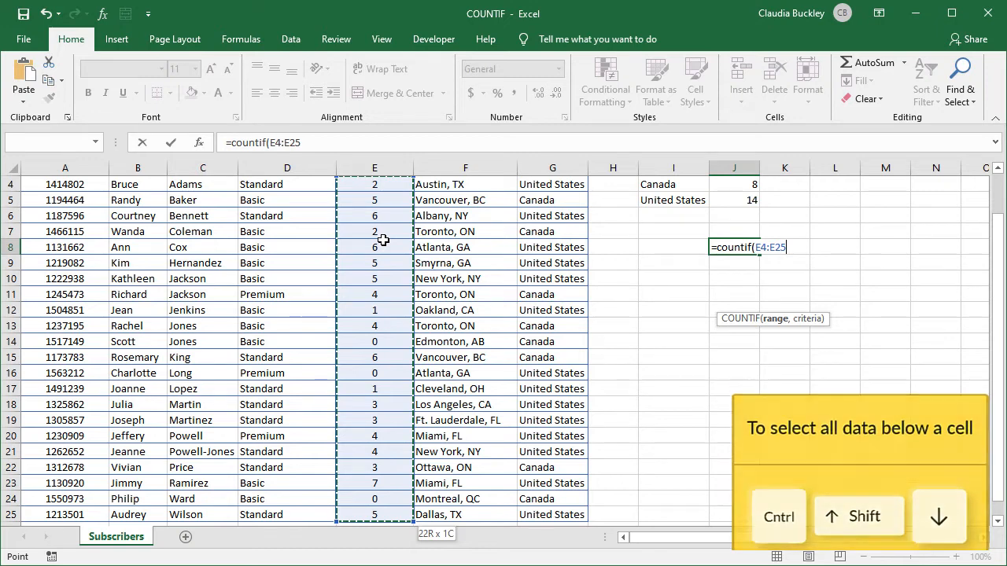
{"action": "type", "text": ","}
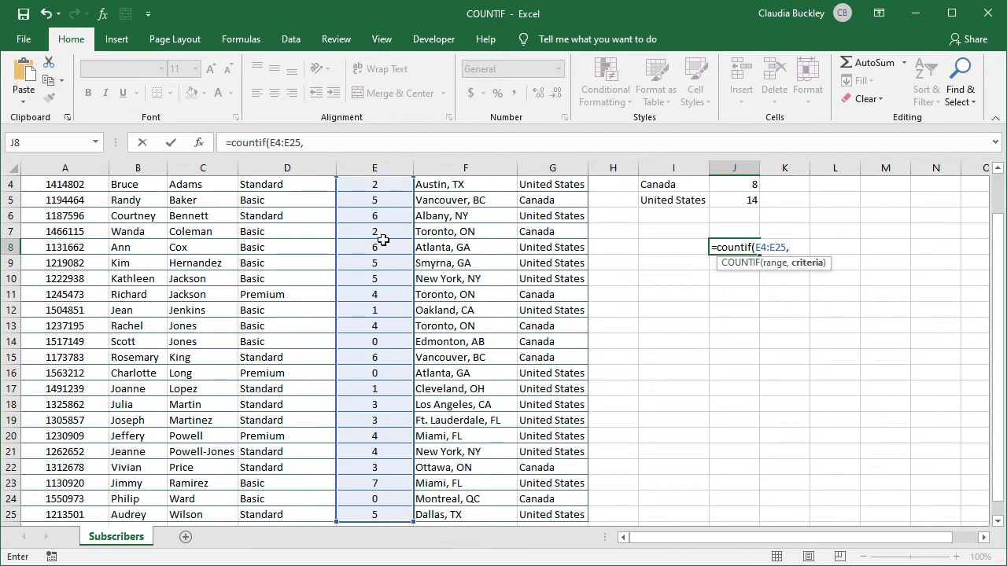
{"action": "type", "text": "\""}
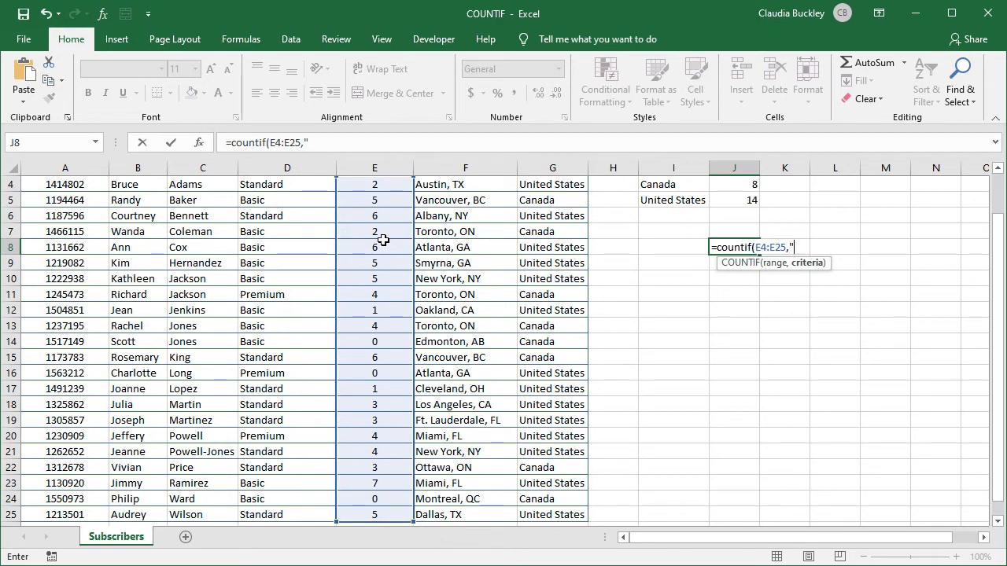
{"action": "type", "text": ">"}
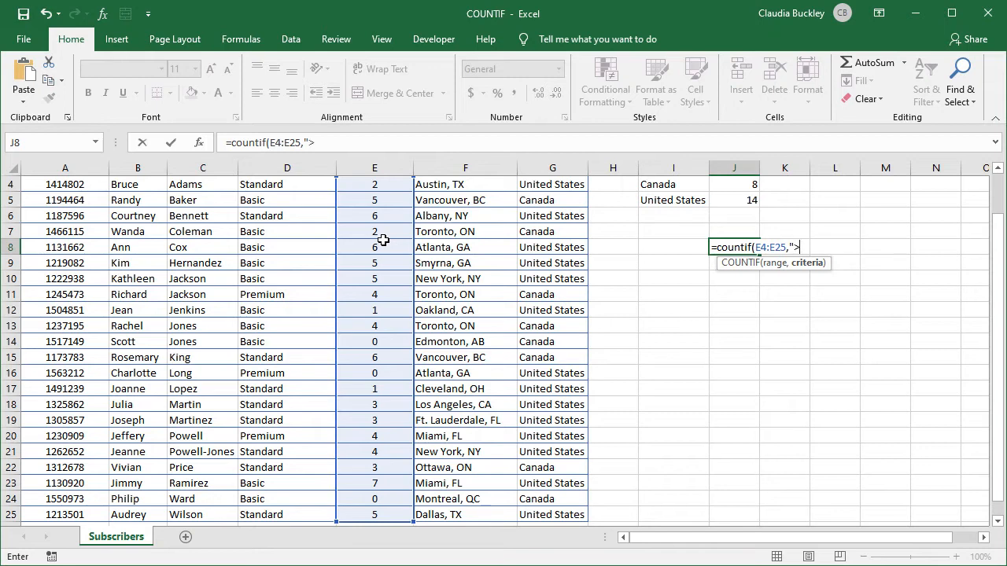
{"action": "type", "text": "5\""}
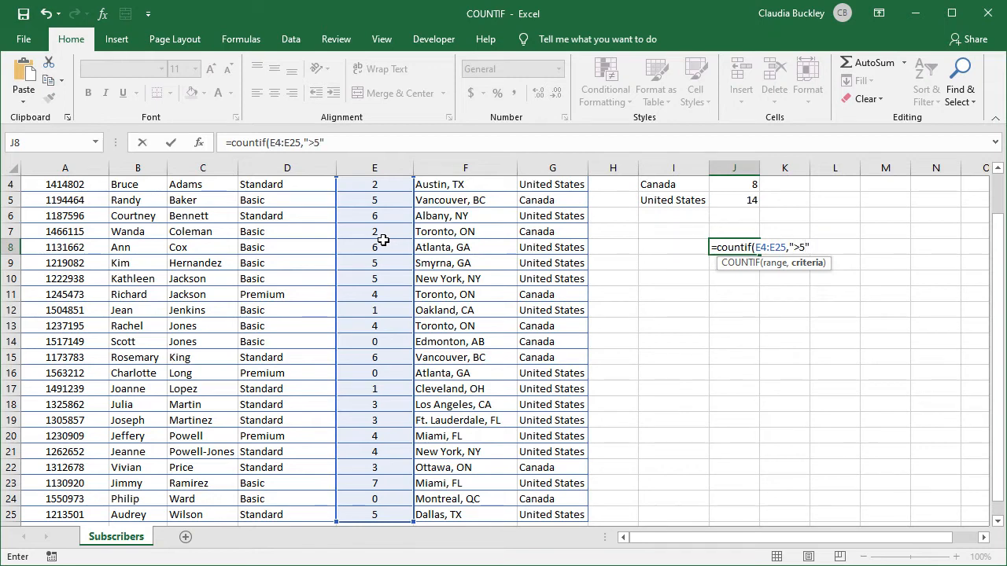
{"action": "key", "text": "Enter"}
{"action": "type", "text": ">"}
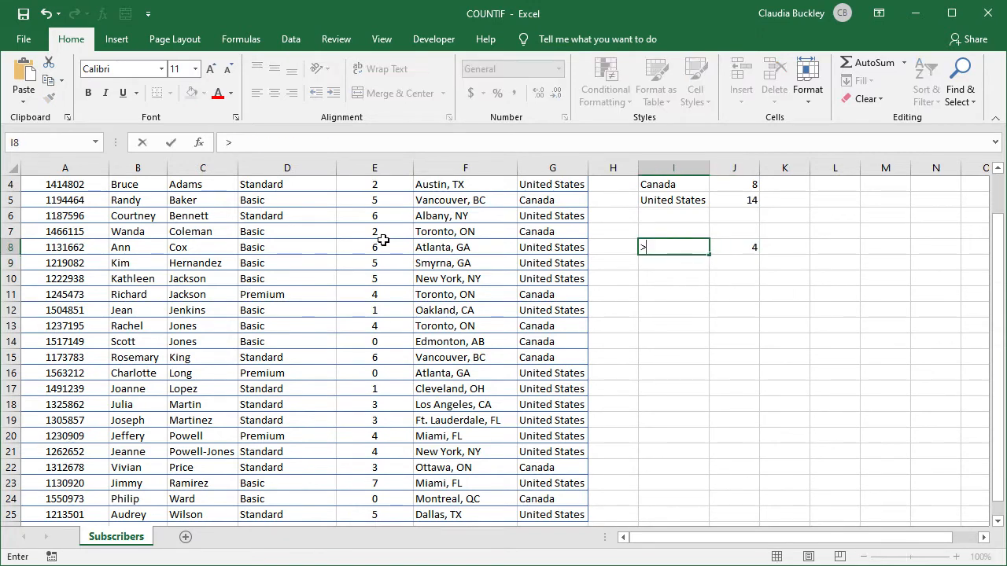
{"action": "type", "text": "5 Year Tenure"}
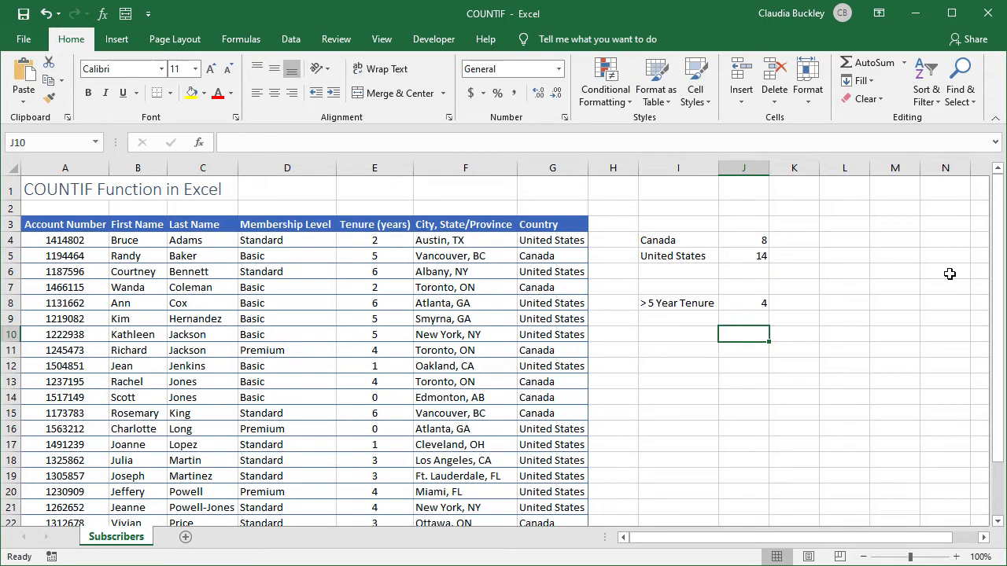
Add the NY, TX, ON labels and start a COUNTIF over absolute range $F$4:$F$25
{"action": "left_click", "coordinate": [678, 334]}
{"action": "type", "text": "NY"}
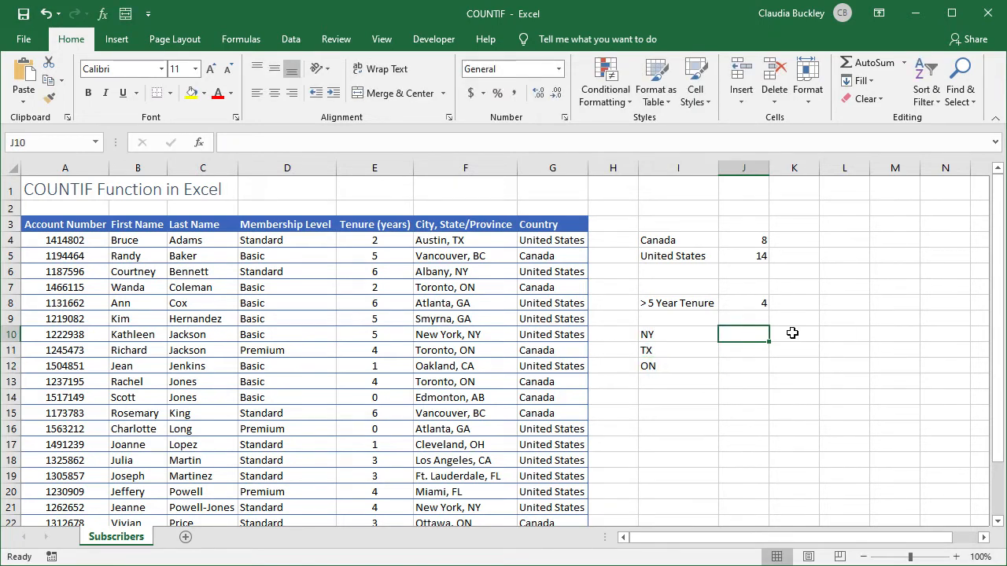
{"action": "type", "text": "=countif("}
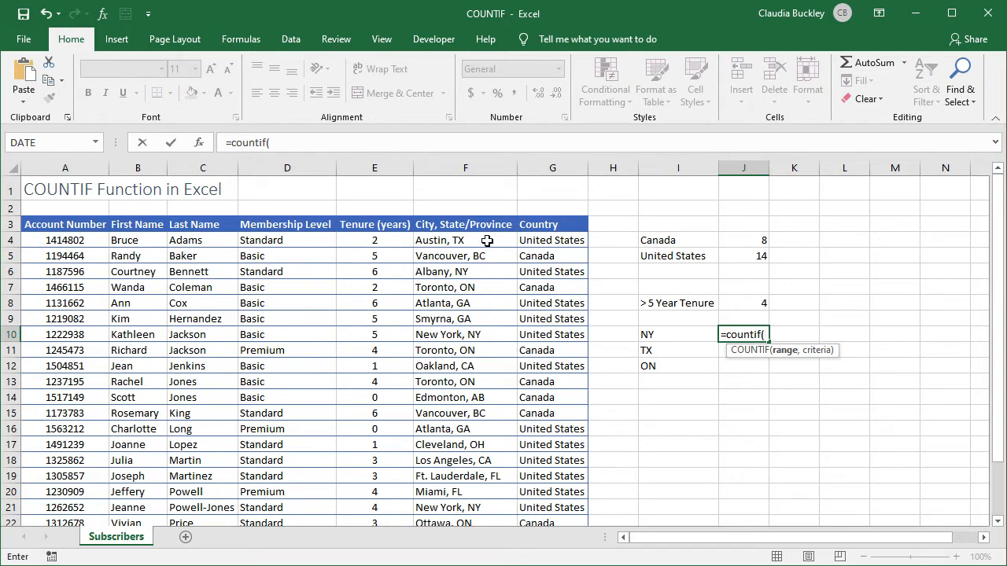
{"action": "left_click", "coordinate": [465, 240]}
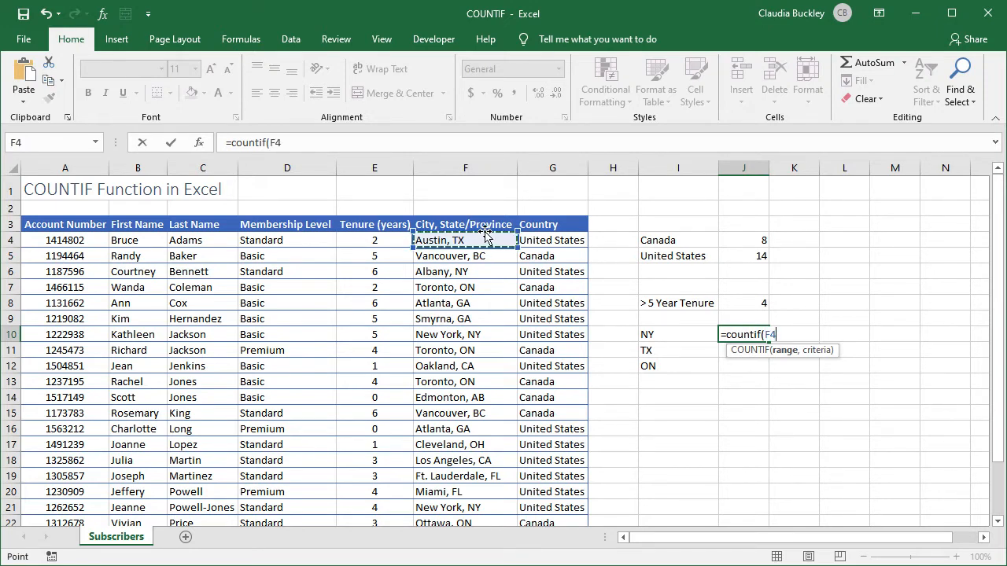
{"action": "mouse_move", "coordinate": [861, 201]}
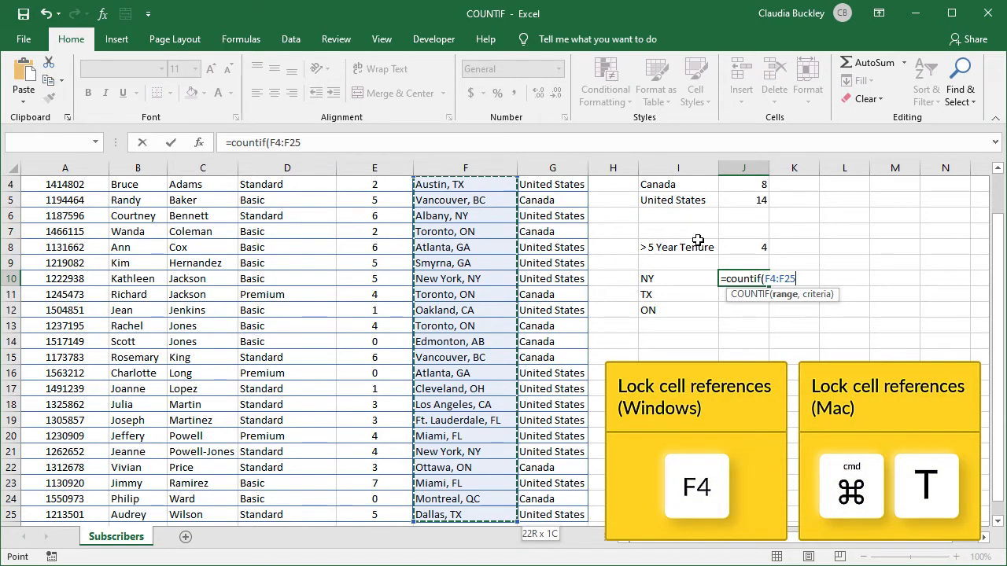
{"action": "key", "text": "F4"}
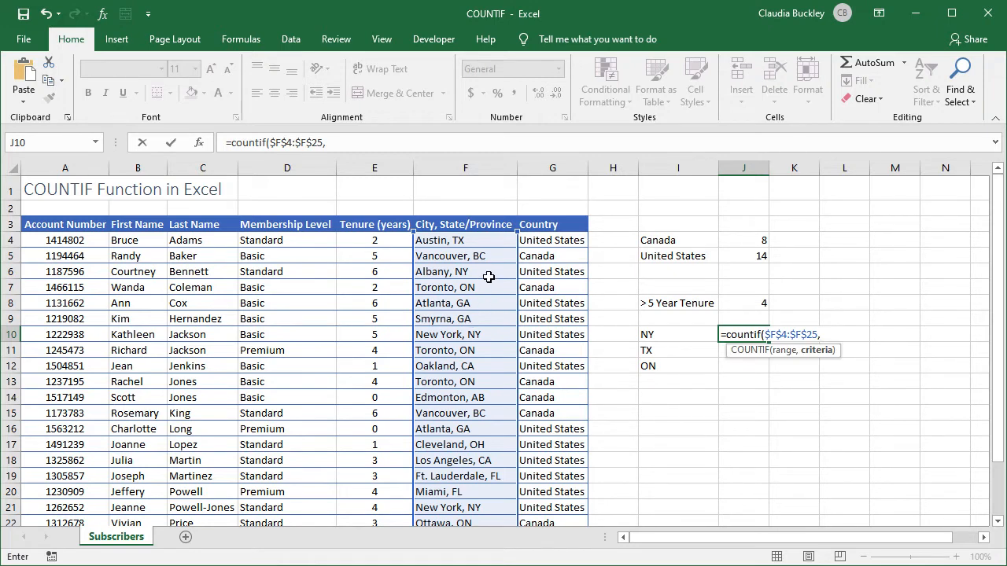
{"action": "mouse_move", "coordinate": [482, 334]}
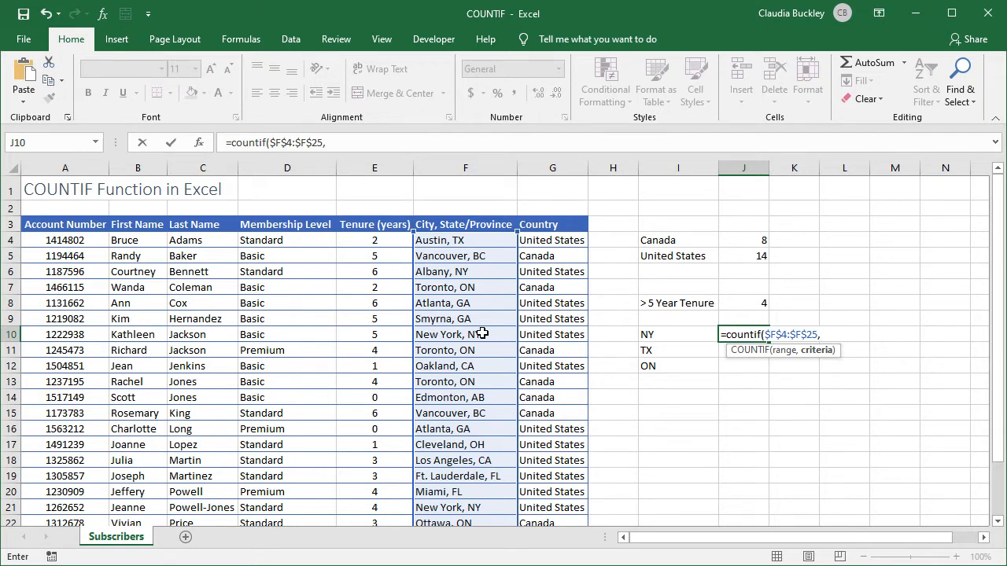
Finish the NY formula with criteria "*"&I10, giving a count of 3
{"action": "type", "text": "\""}
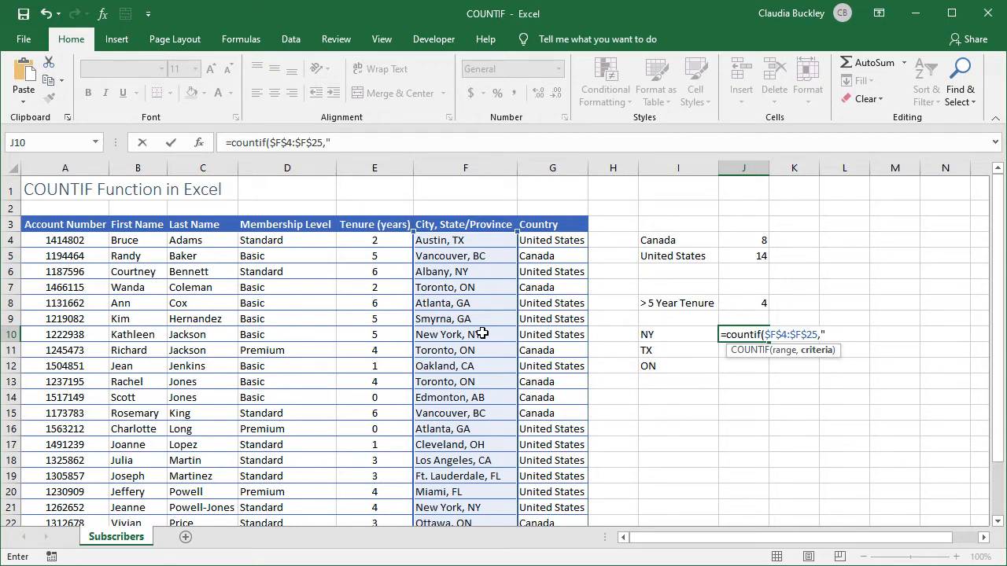
{"action": "type", "text": "*"}
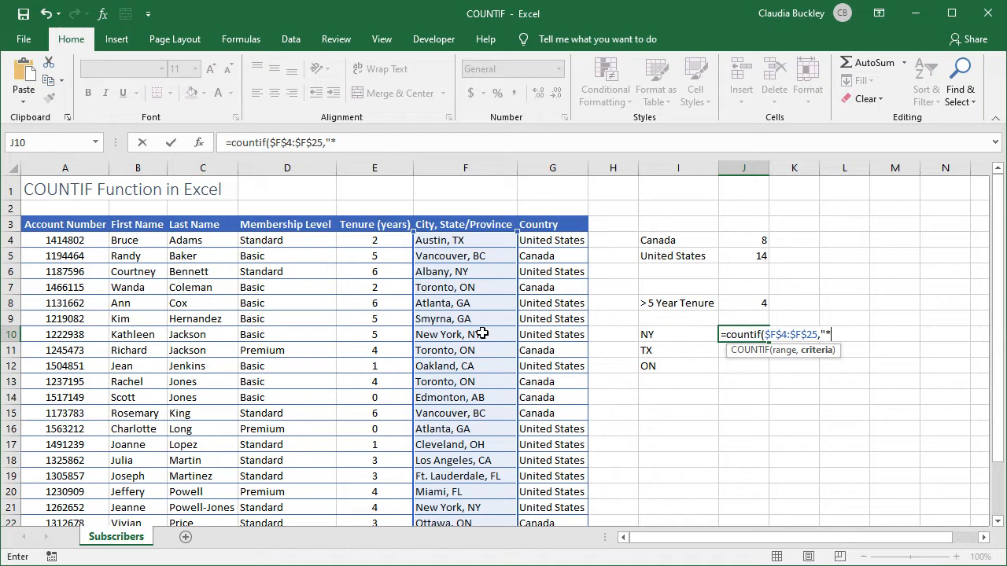
{"action": "type", "text": "\""}
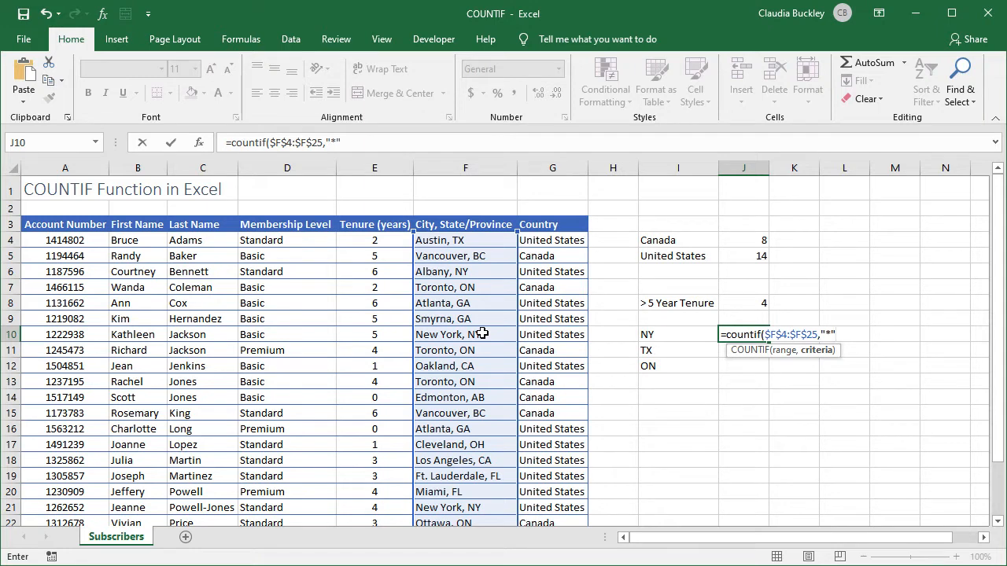
{"action": "type", "text": "&"}
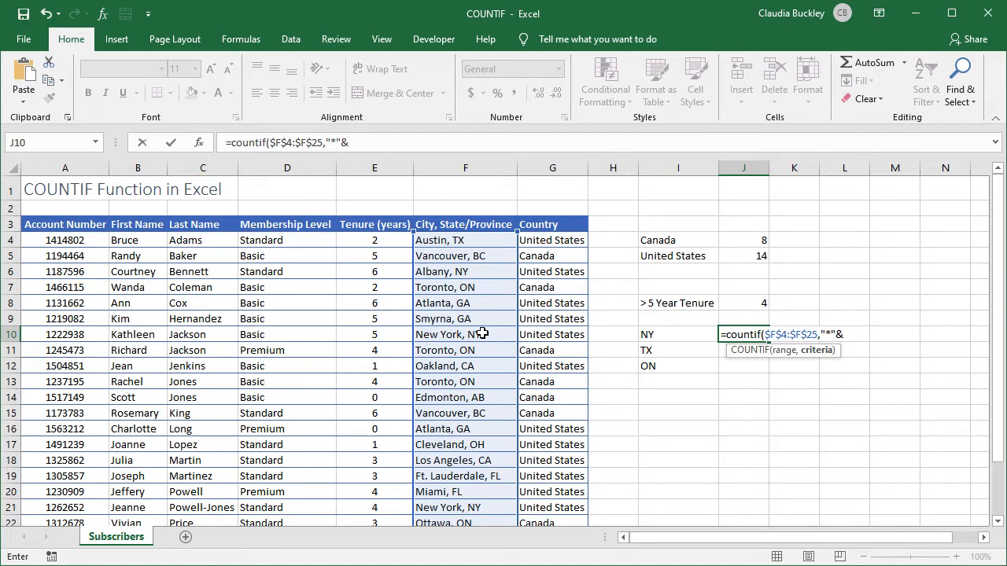
{"action": "mouse_move", "coordinate": [655, 336]}
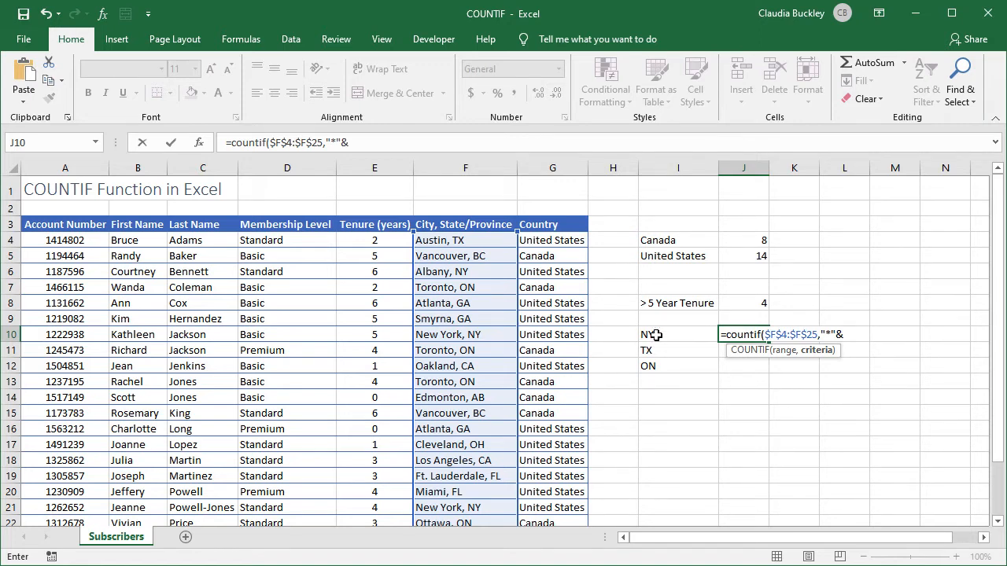
{"action": "left_click", "coordinate": [653, 335]}
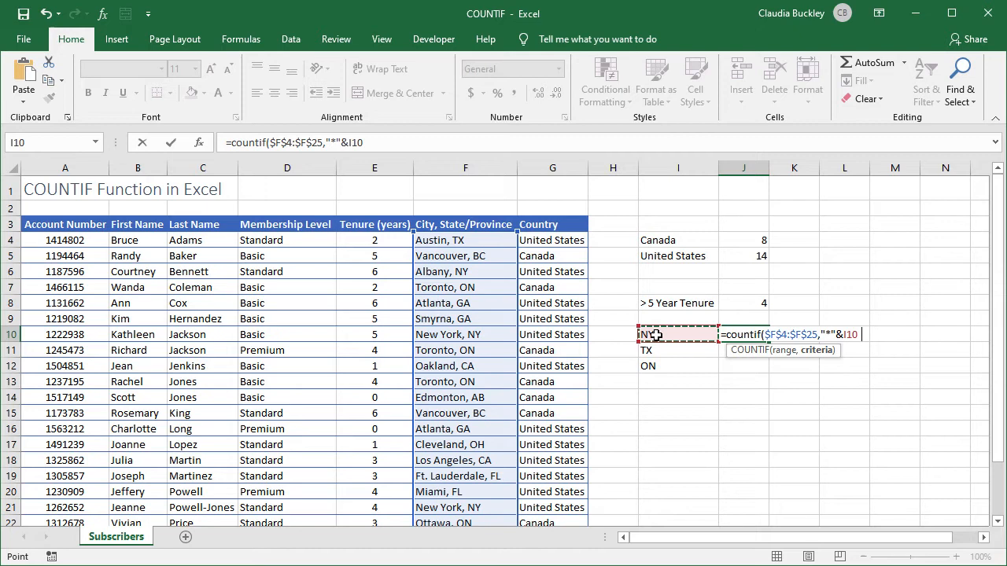
{"action": "key", "text": "Enter"}
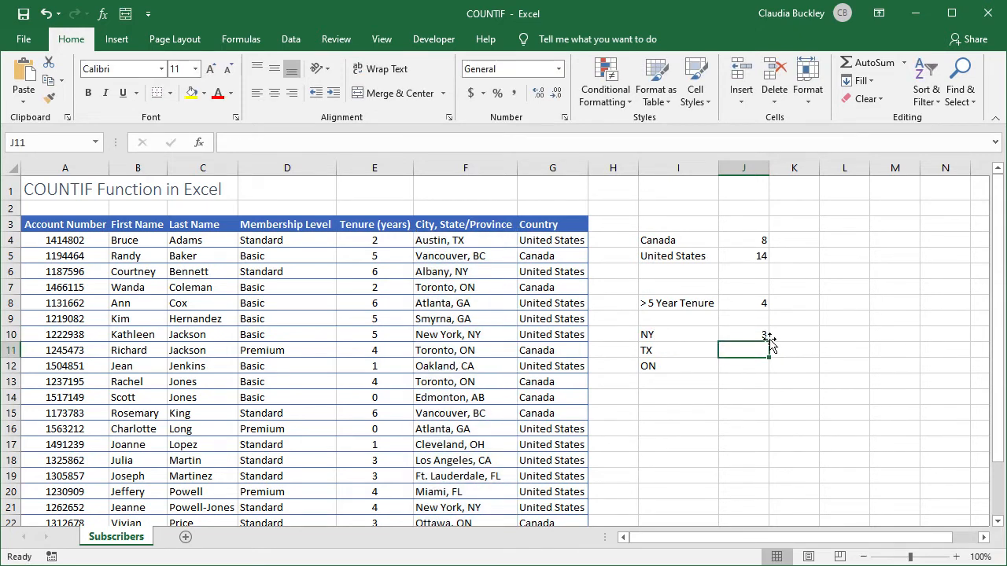
Fill the NY count formula down to J12, giving TX 2 and ON 4
{"action": "left_click", "coordinate": [744, 334]}
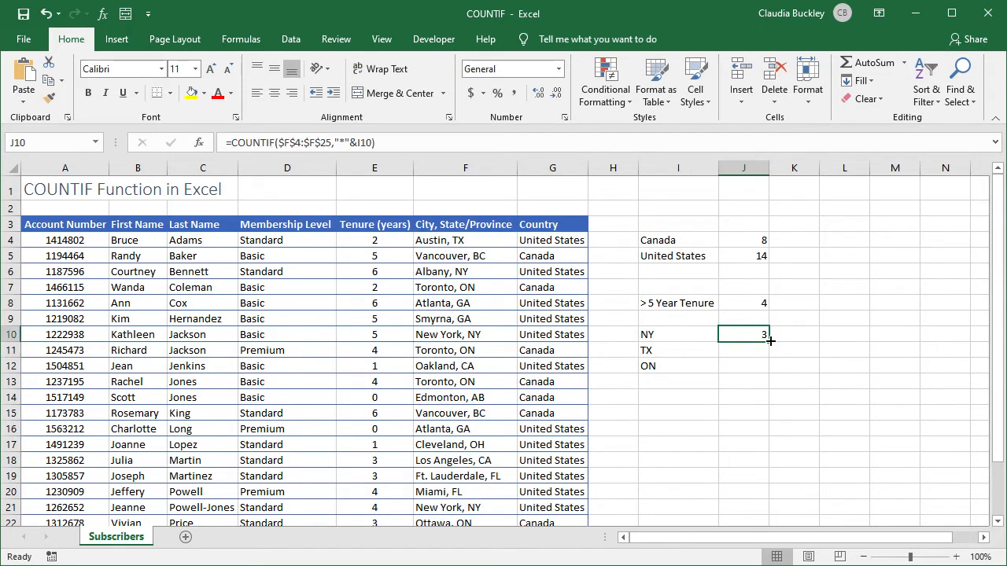
{"action": "left_click_drag", "start_coordinate": [743, 335], "coordinate": [743, 366]}
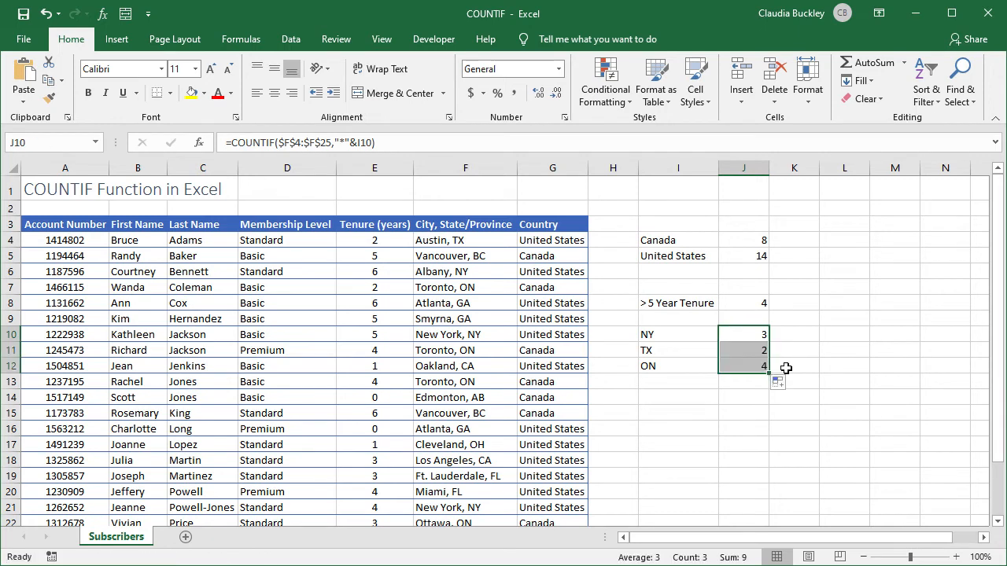
{"action": "left_click", "coordinate": [743, 350]}
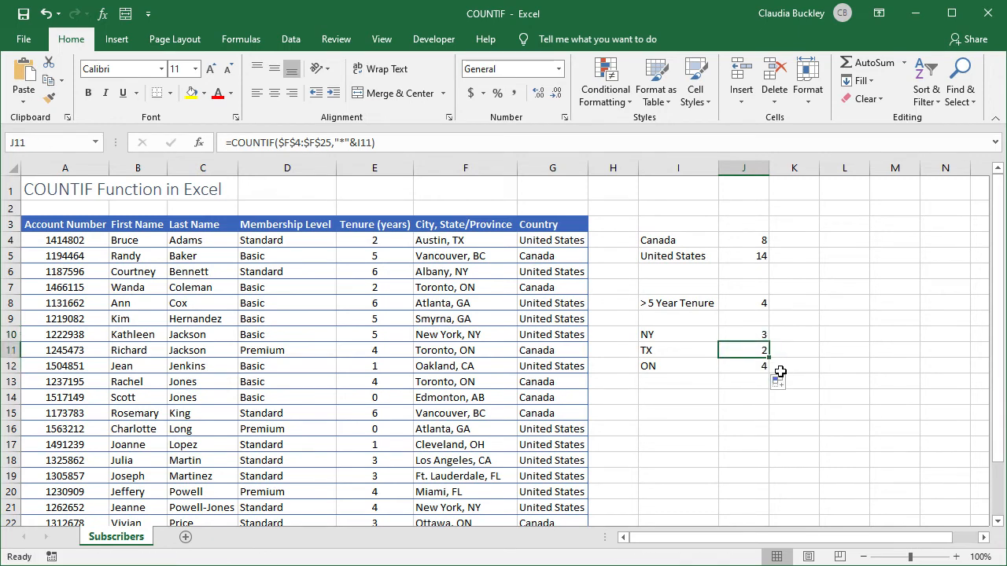